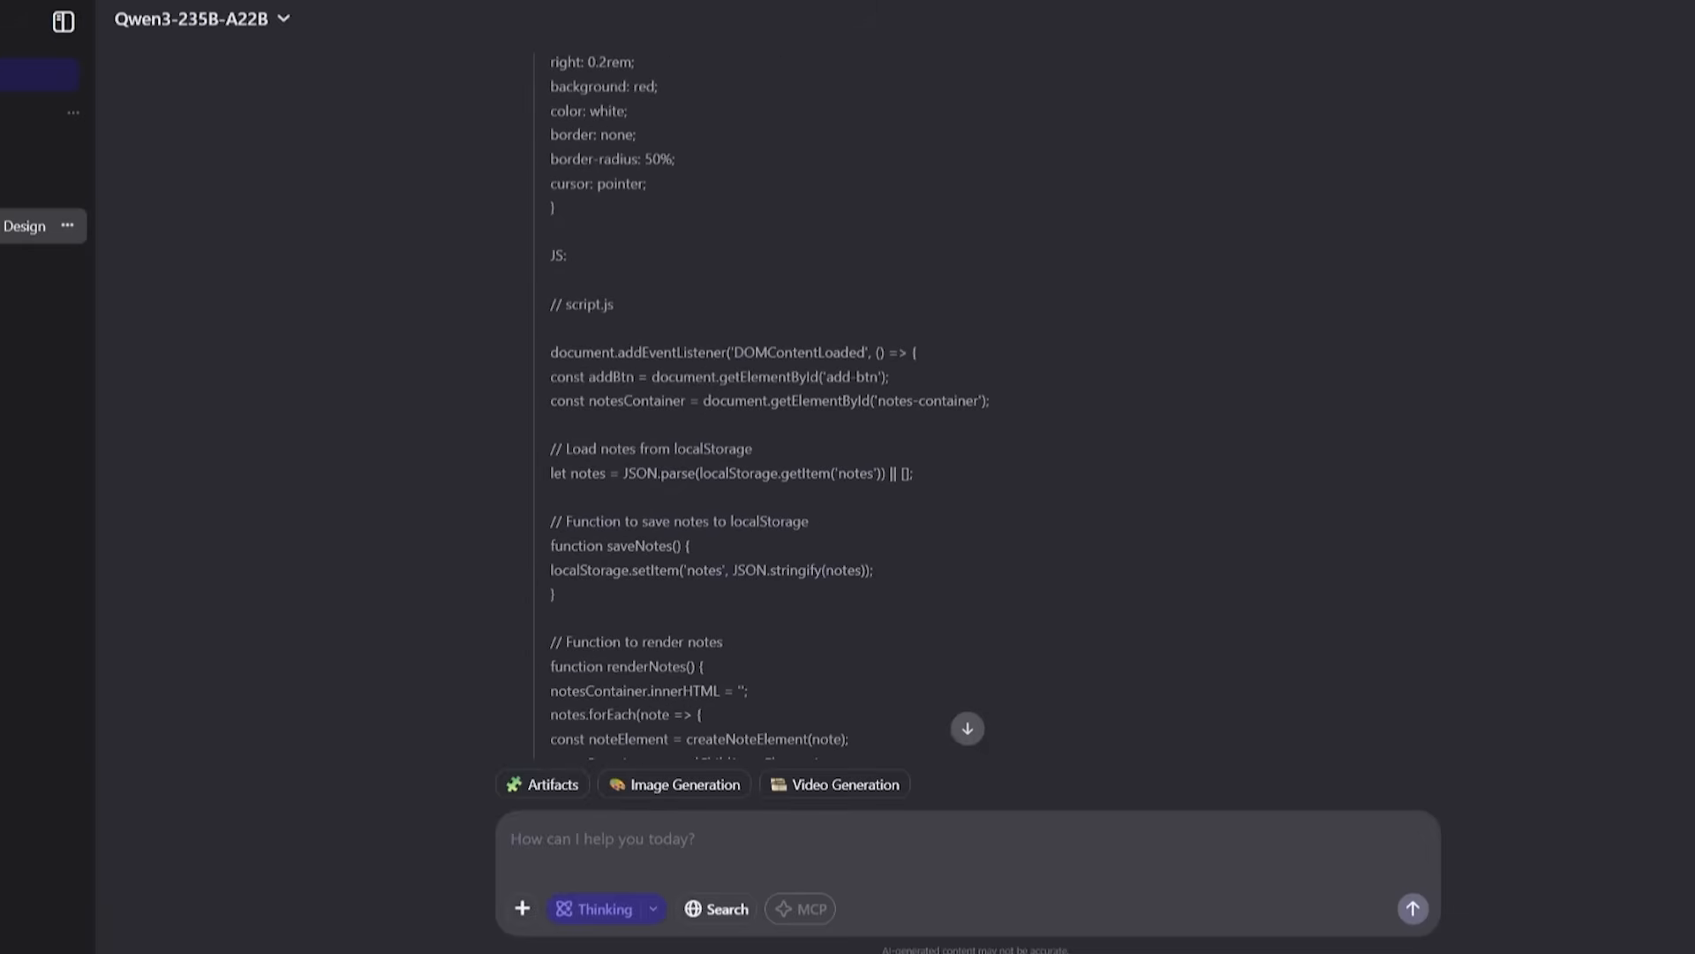
Step: Preview the generated sticky-note app live and add a blank yellow note to it
left_click(544, 784)
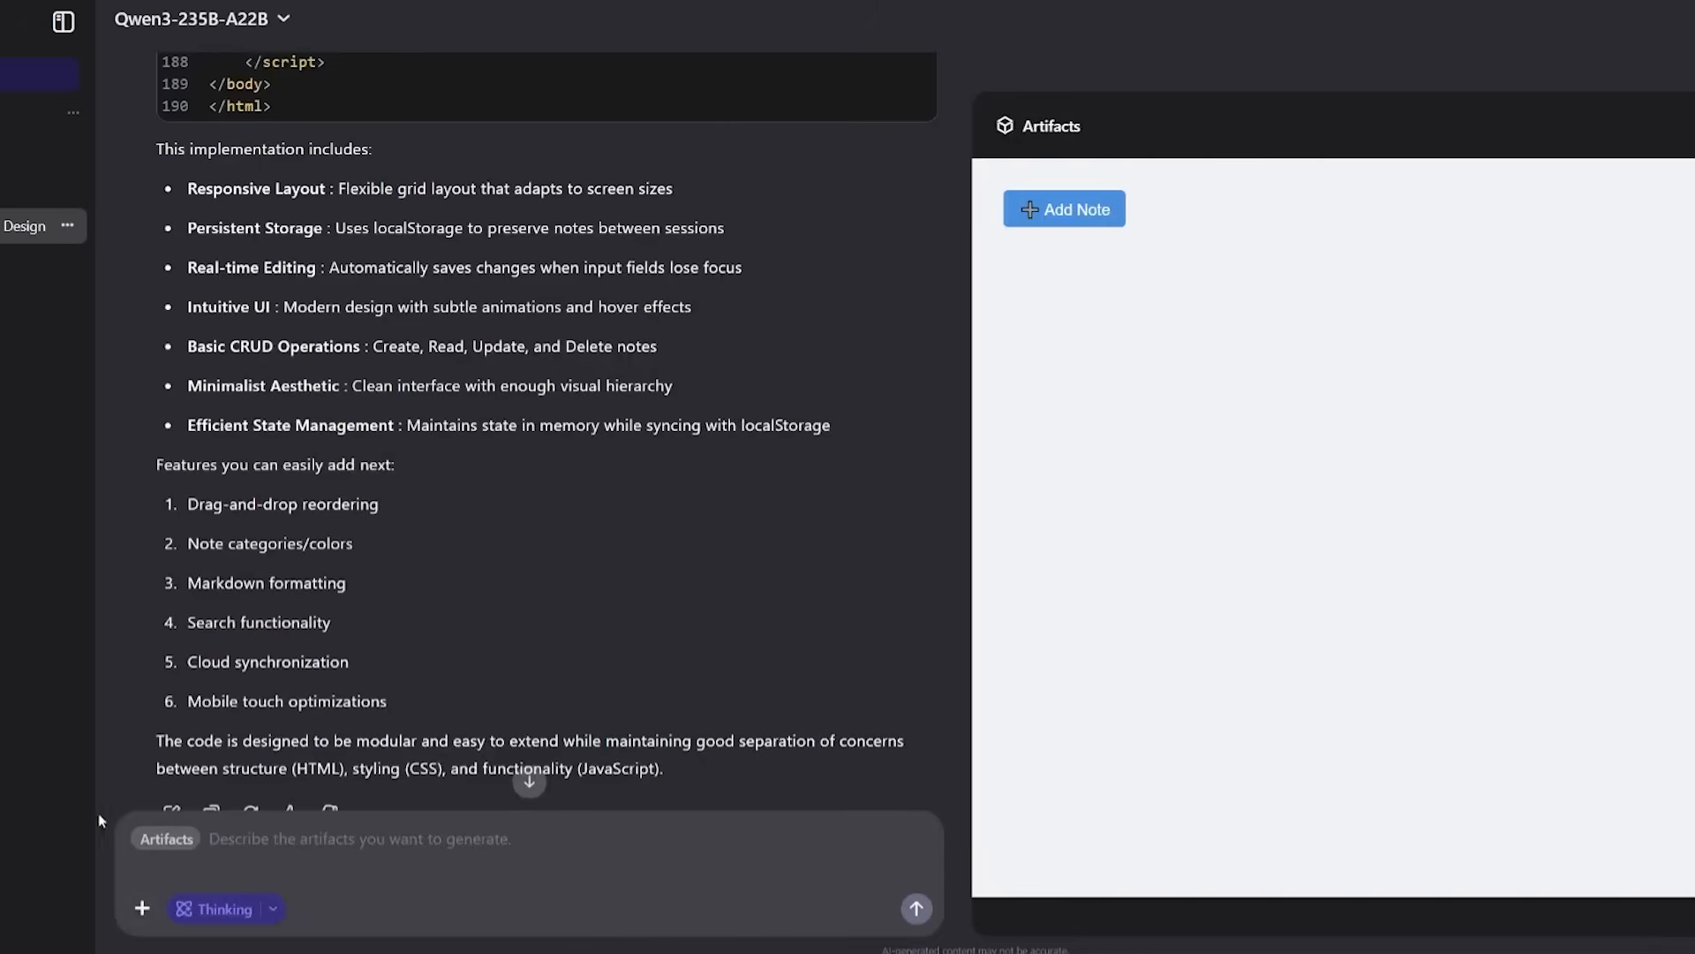
left_click(1063, 209)
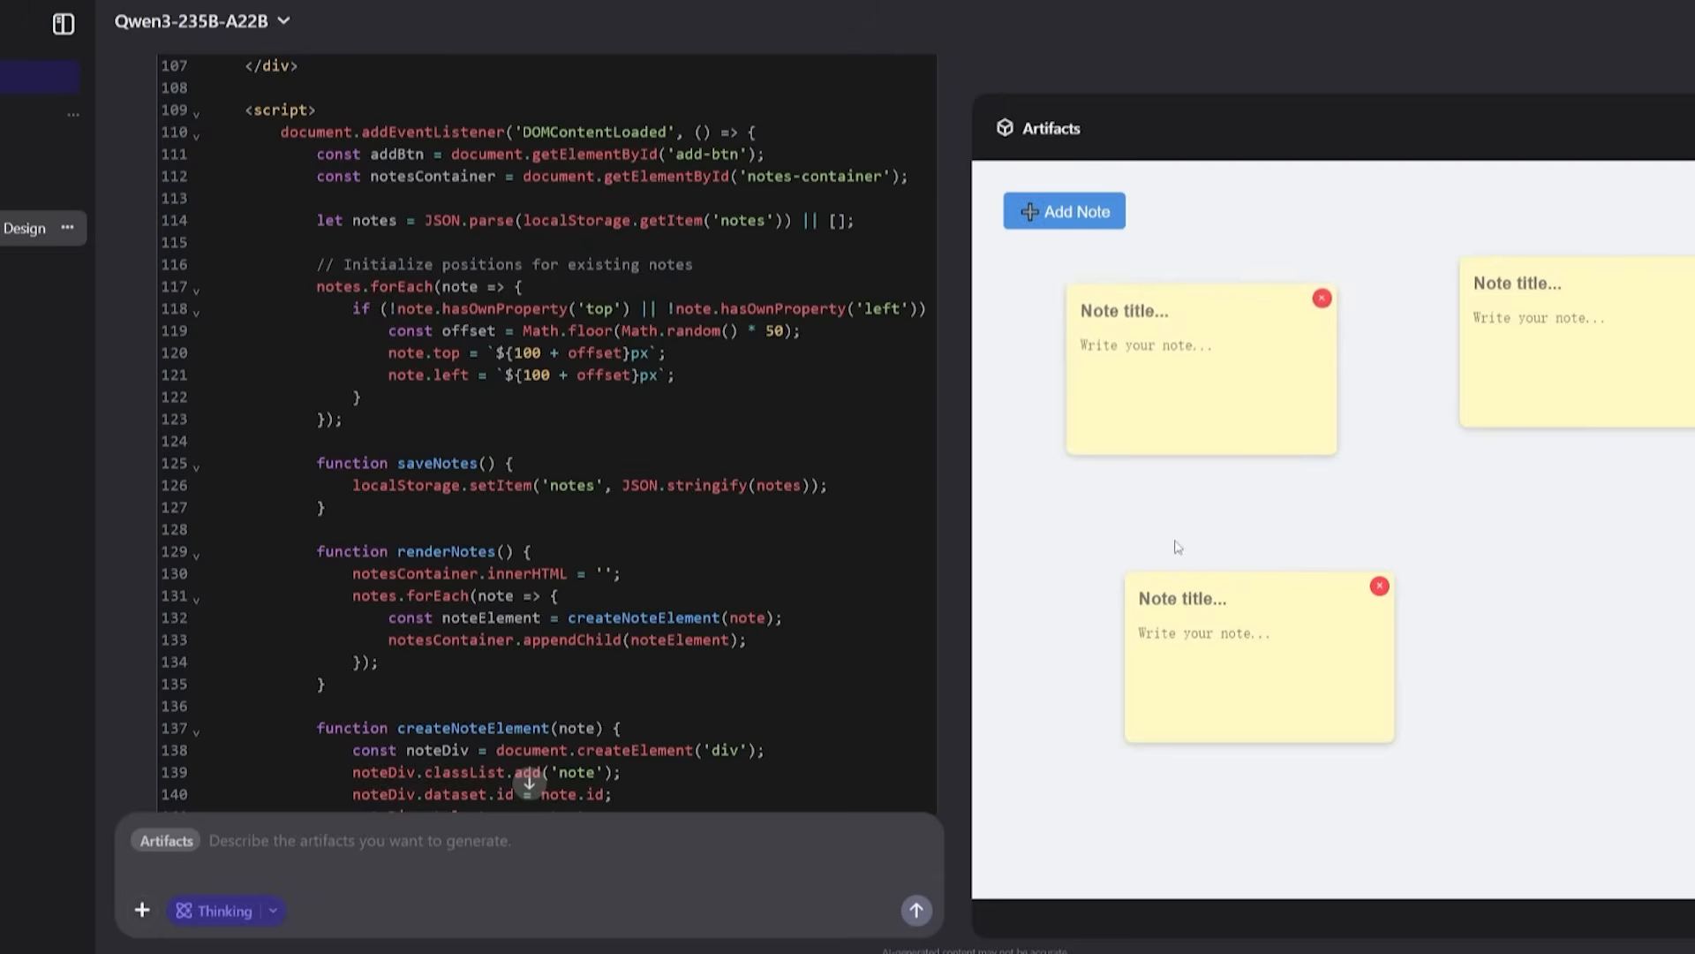